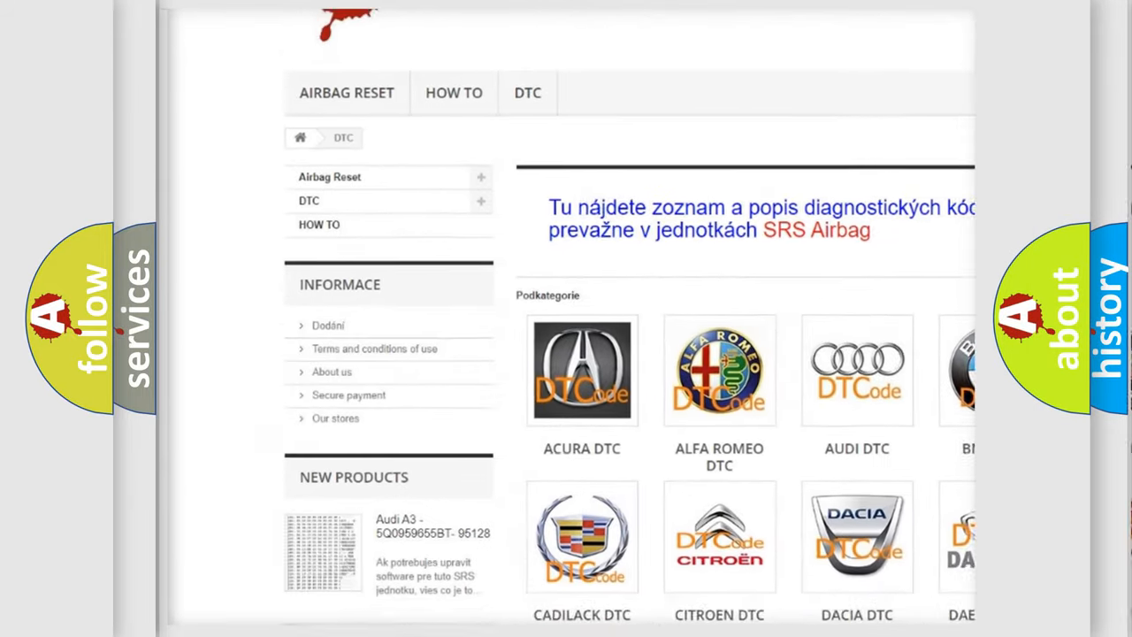
{"action": "scroll", "scroll_direction": "down", "scroll_amount": 3}
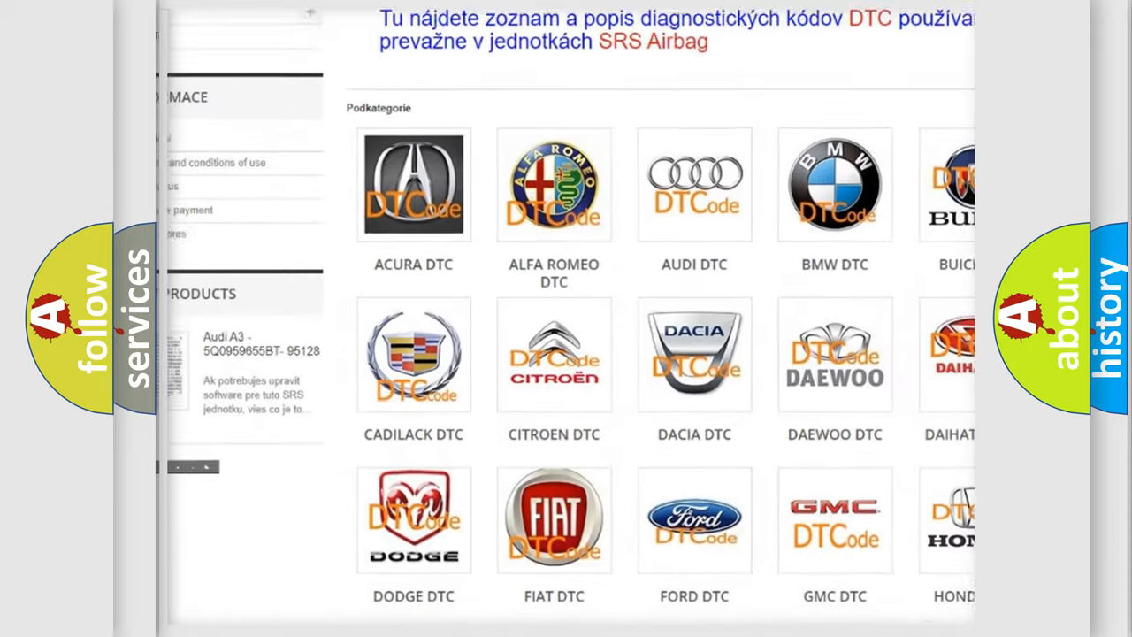
{"action": "scroll", "scroll_direction": "down", "scroll_amount": 3}
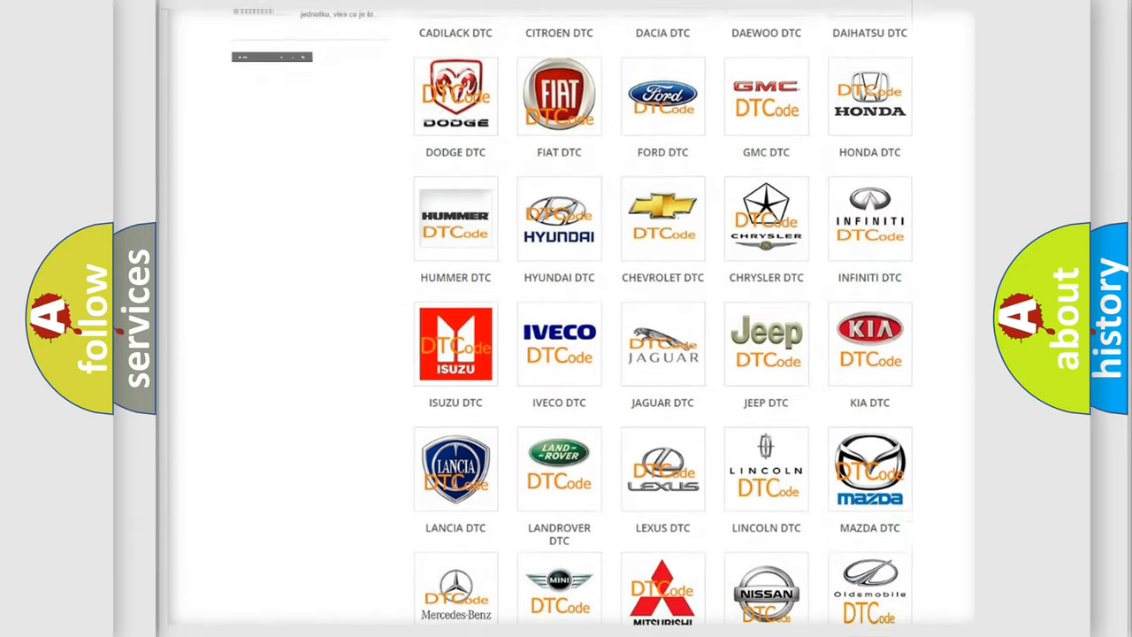
{"action": "scroll", "scroll_direction": "down", "scroll_amount": 3}
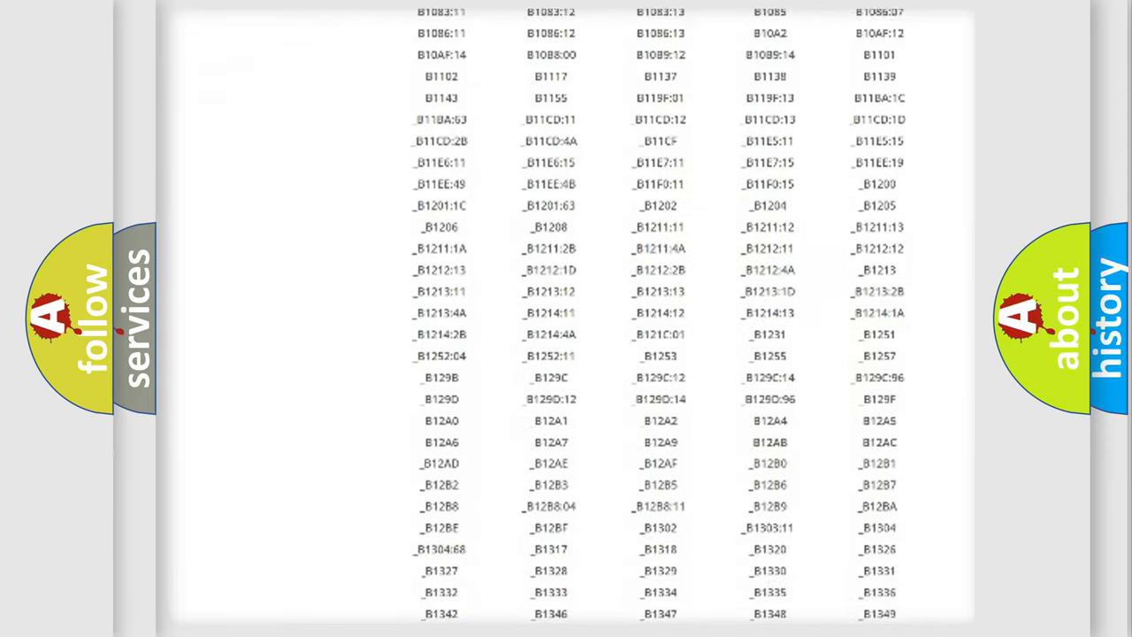
{"action": "scroll", "scroll_direction": "down", "scroll_amount": 3}
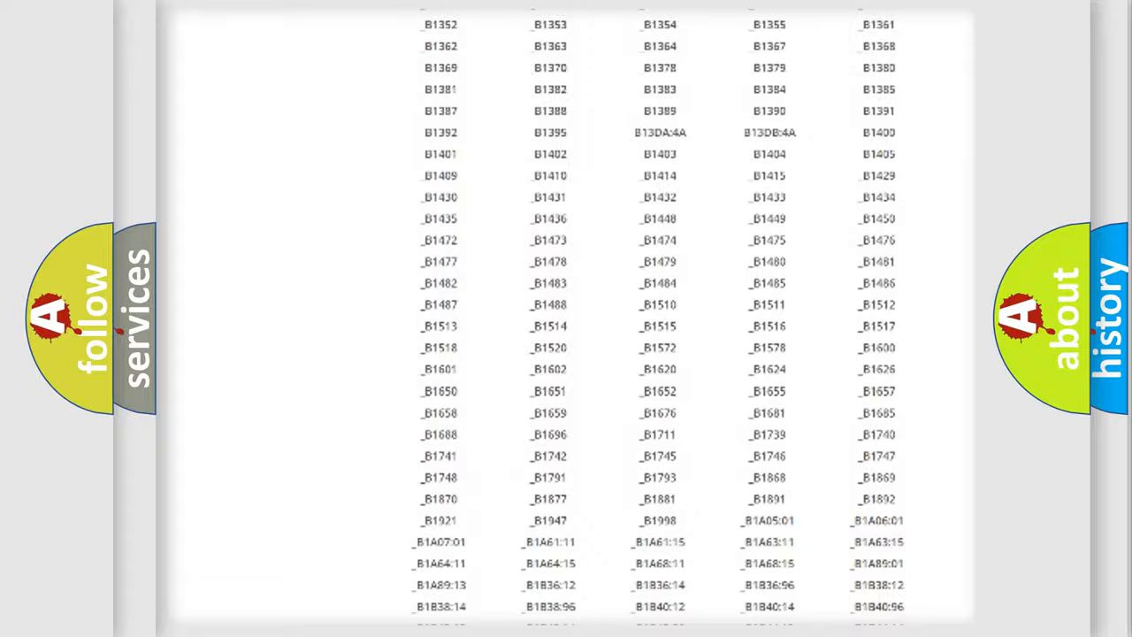